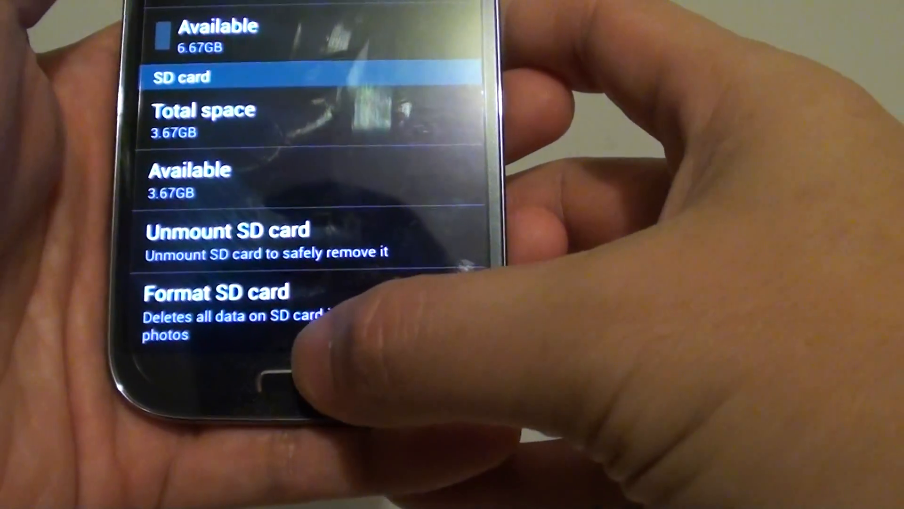
Return to the Settings More tab and choose Storage under Device manager
click(231, 288)
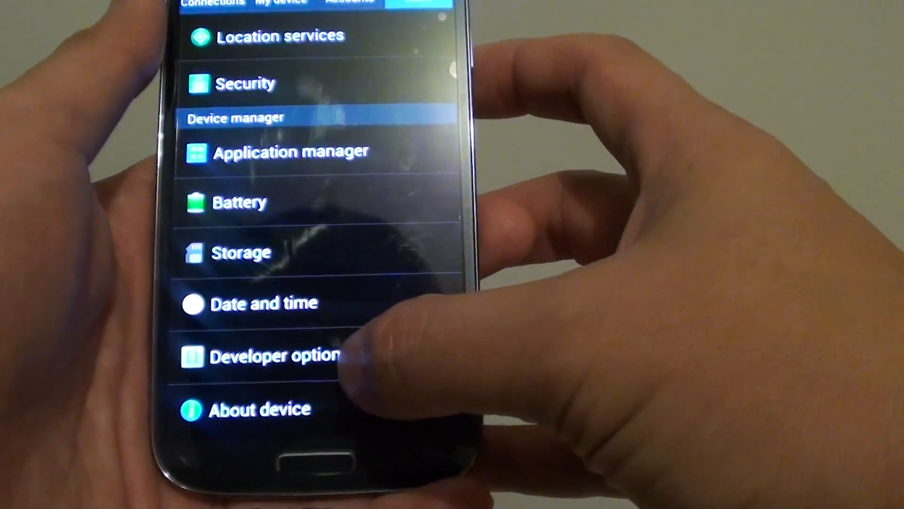
click(260, 252)
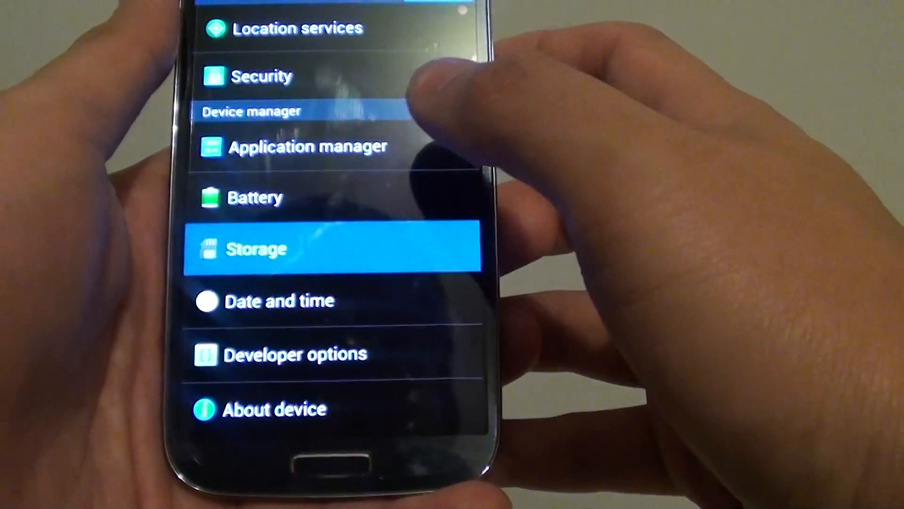
Unmount the 3.67GB SD card from the Storage screen and confirm with OK
click(331, 248)
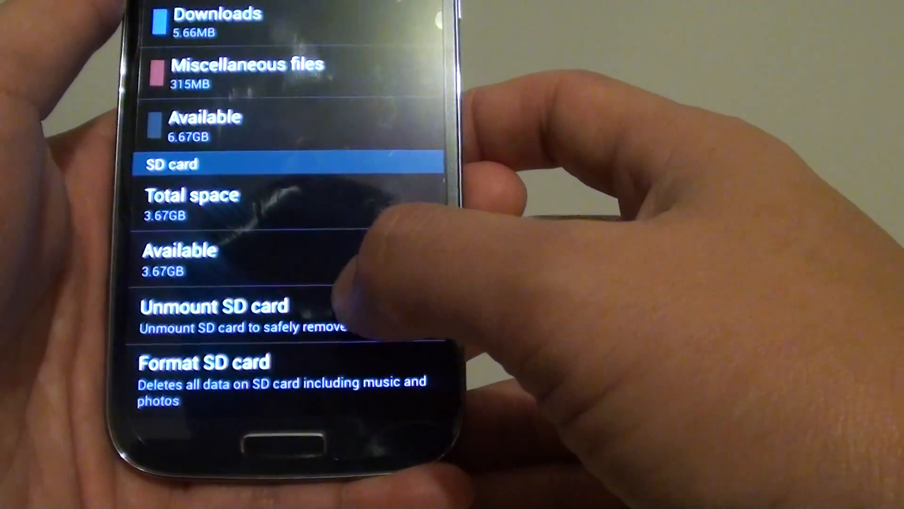
click(217, 305)
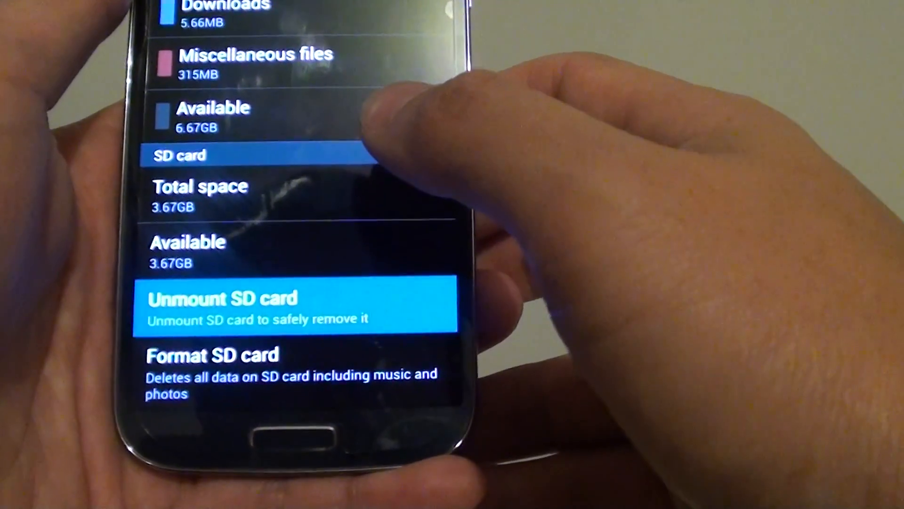
click(221, 304)
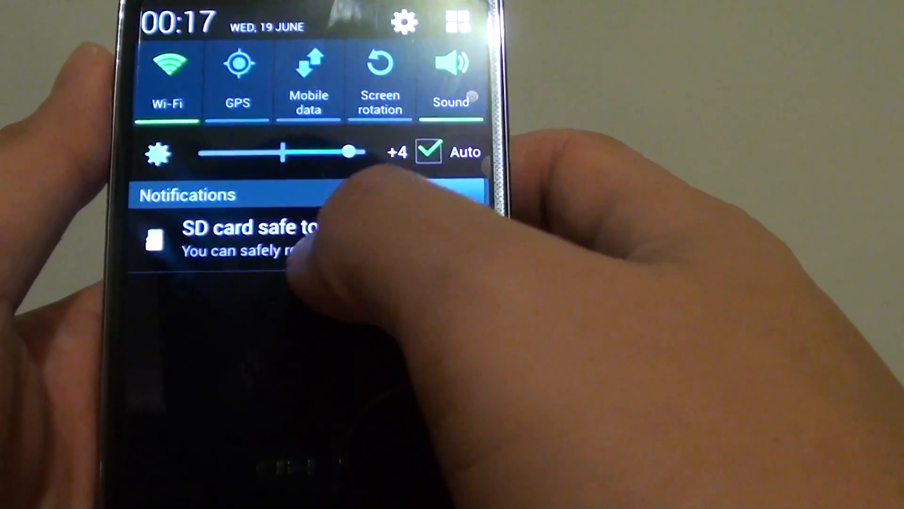
View the 'SD card safe to remove' notification and close the shade back to Storage
click(248, 237)
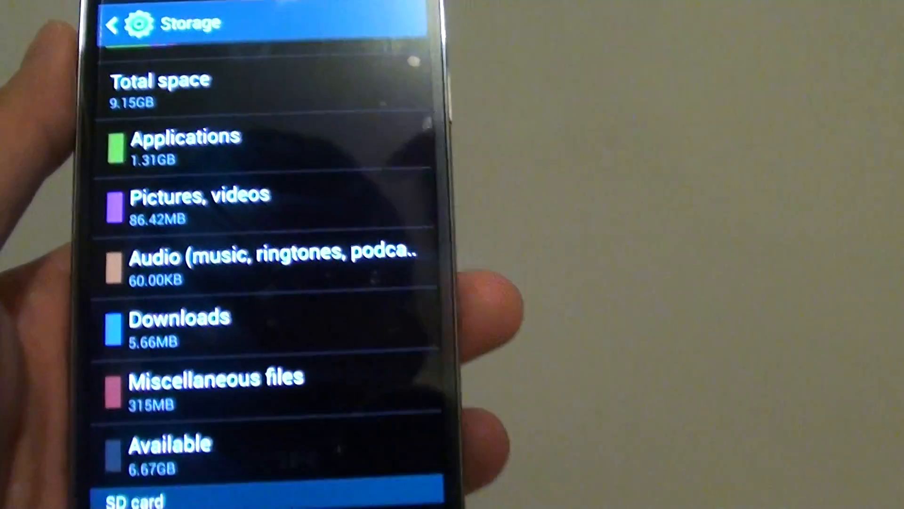